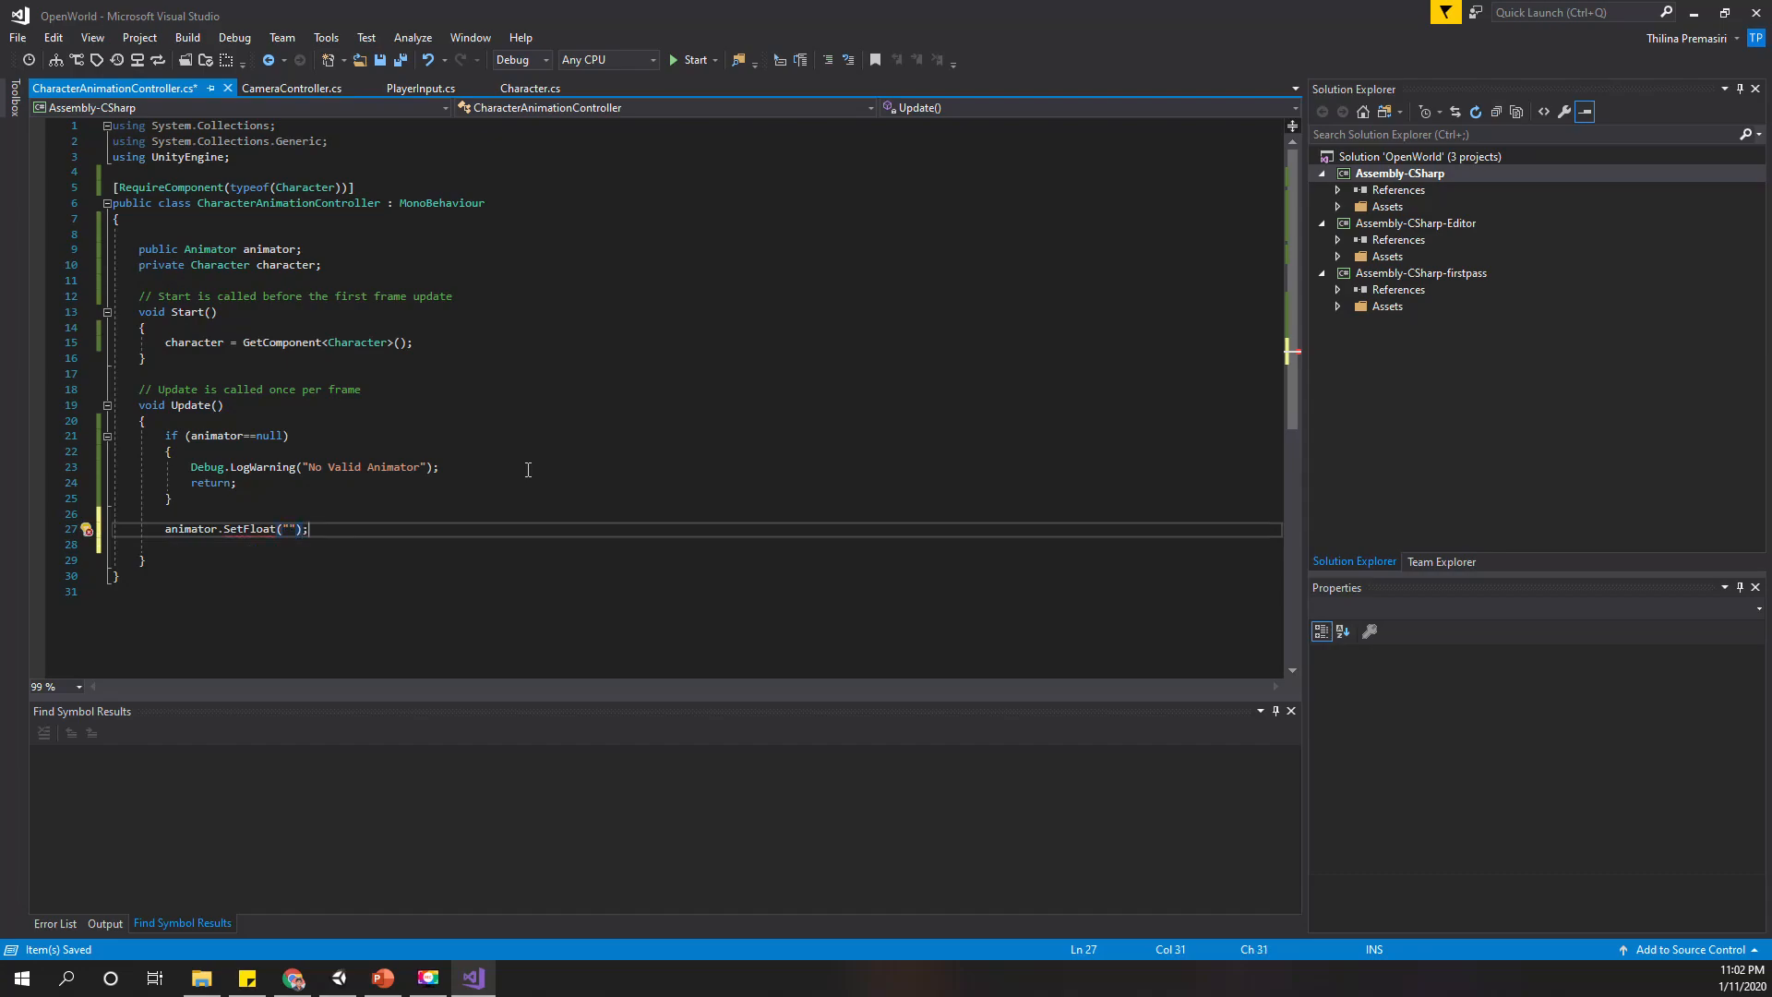
Retype the opening parenthesis of animator.SetFloat( to show its parameter signature.
key(Backspace)
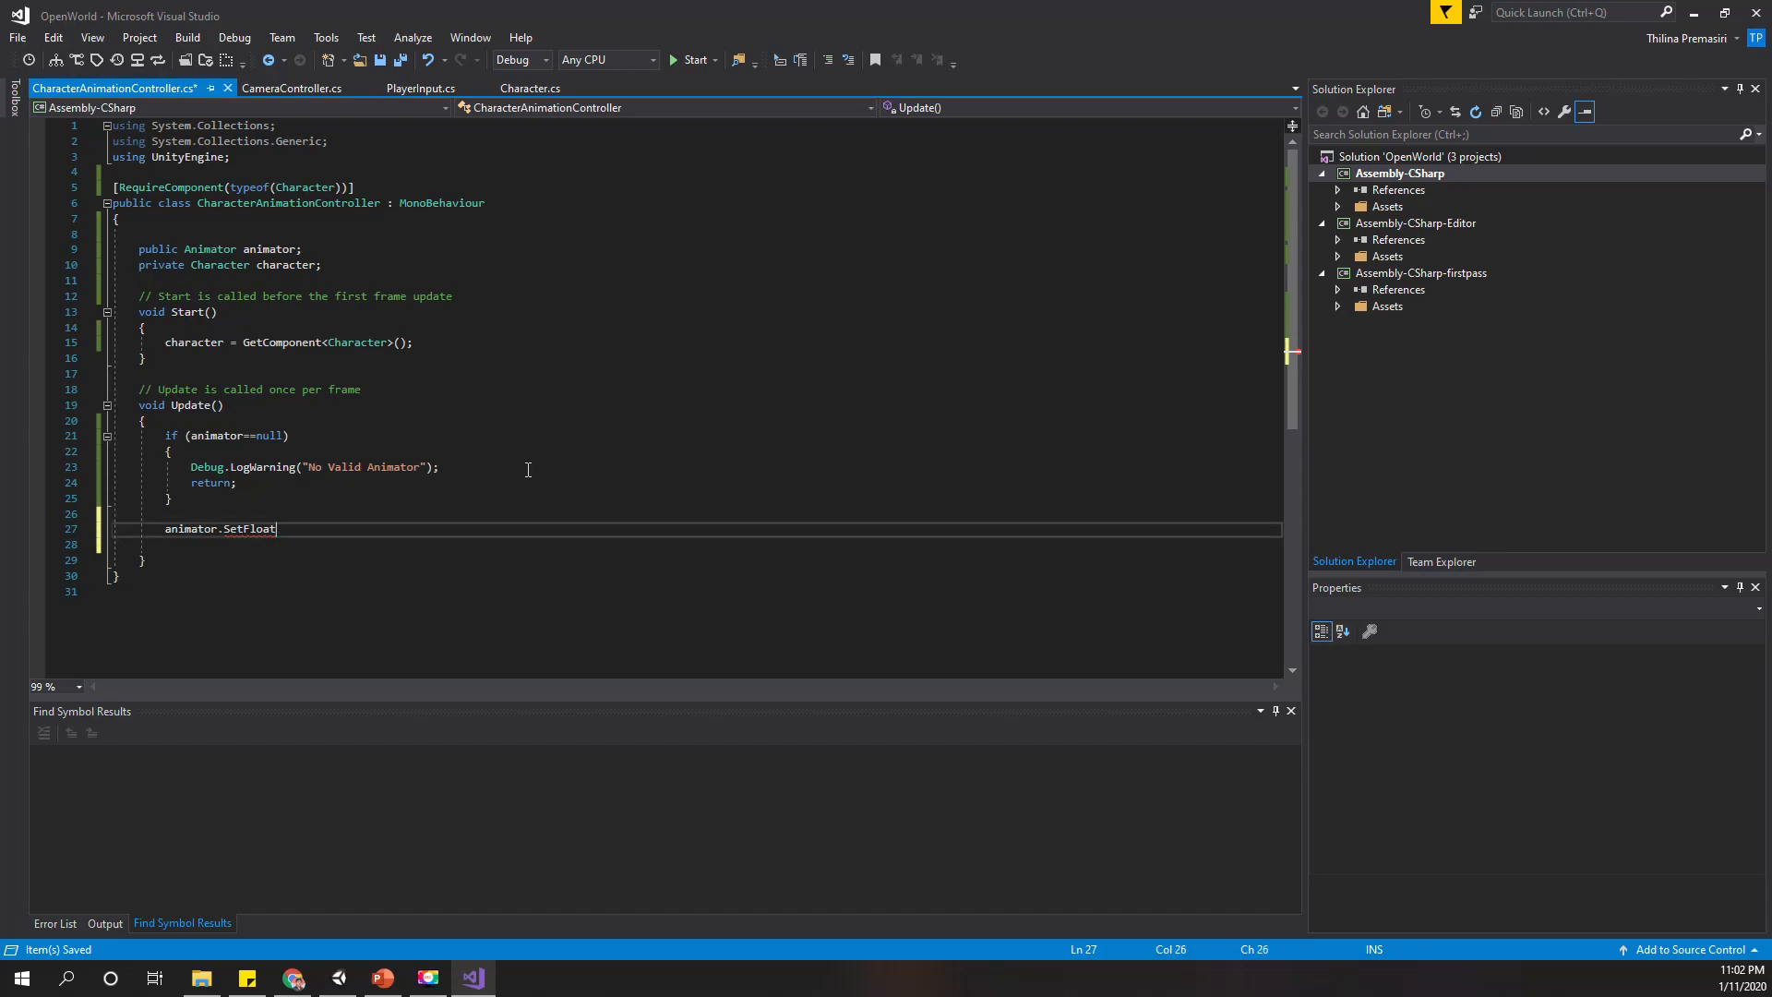
text(()
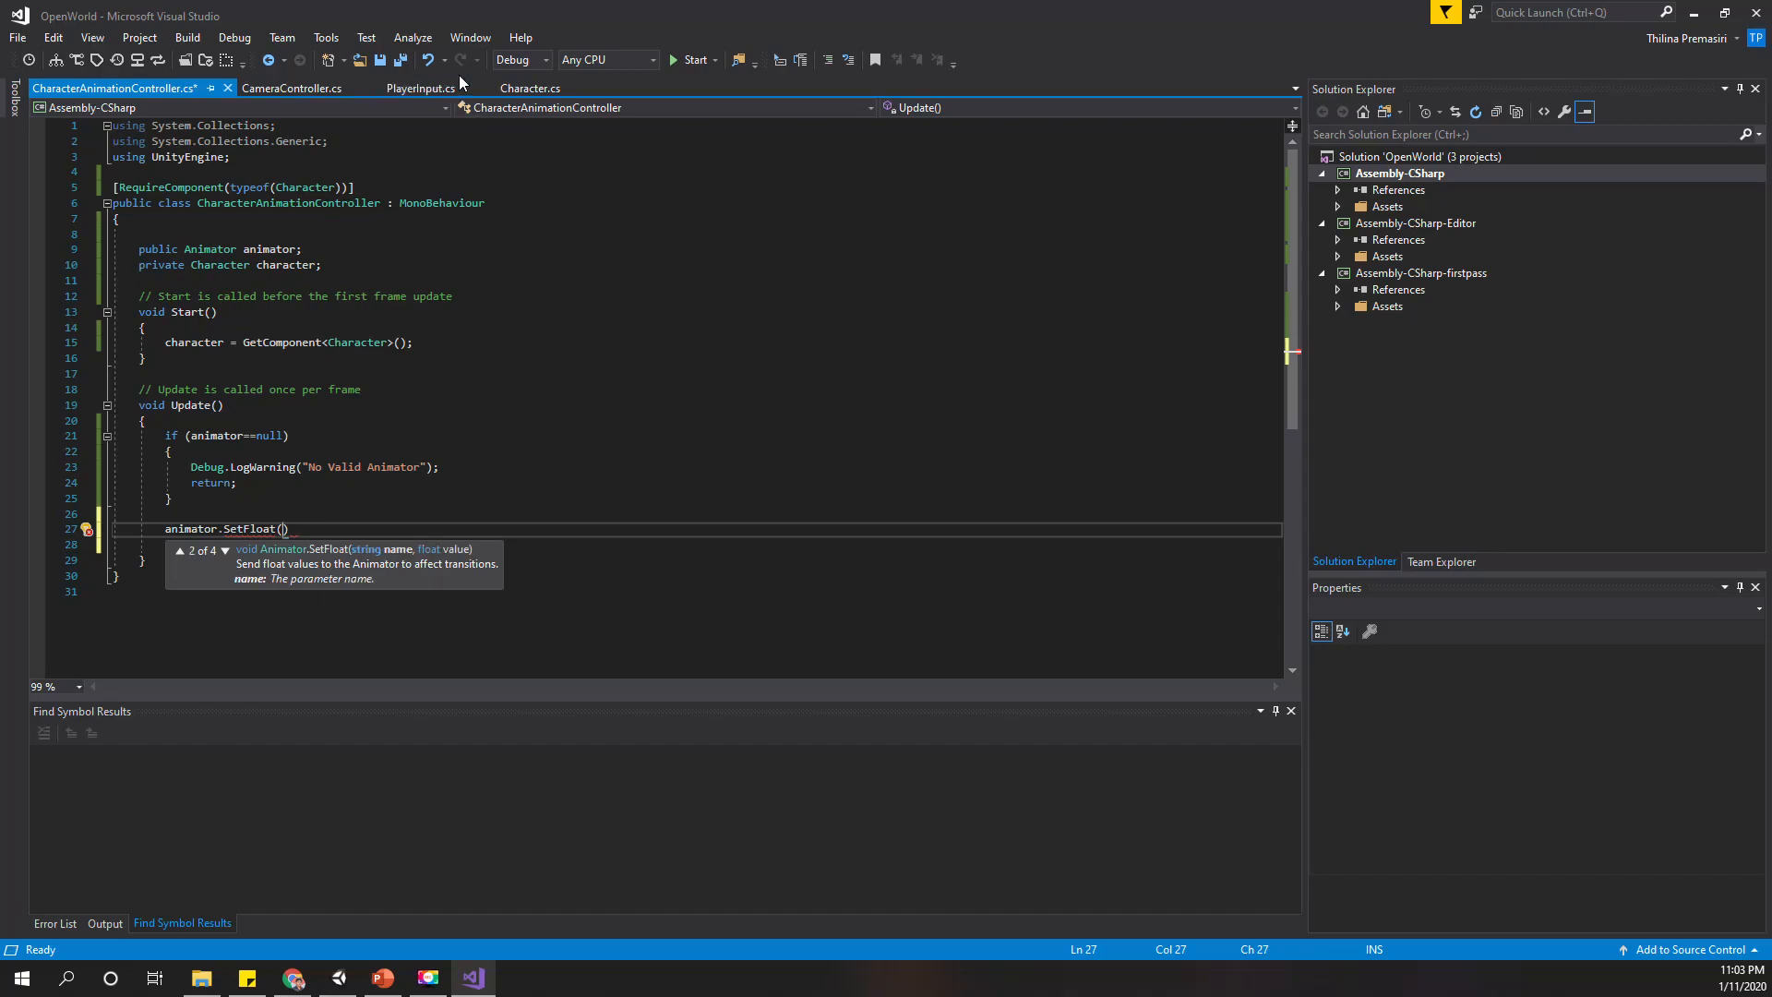
click(529, 87)
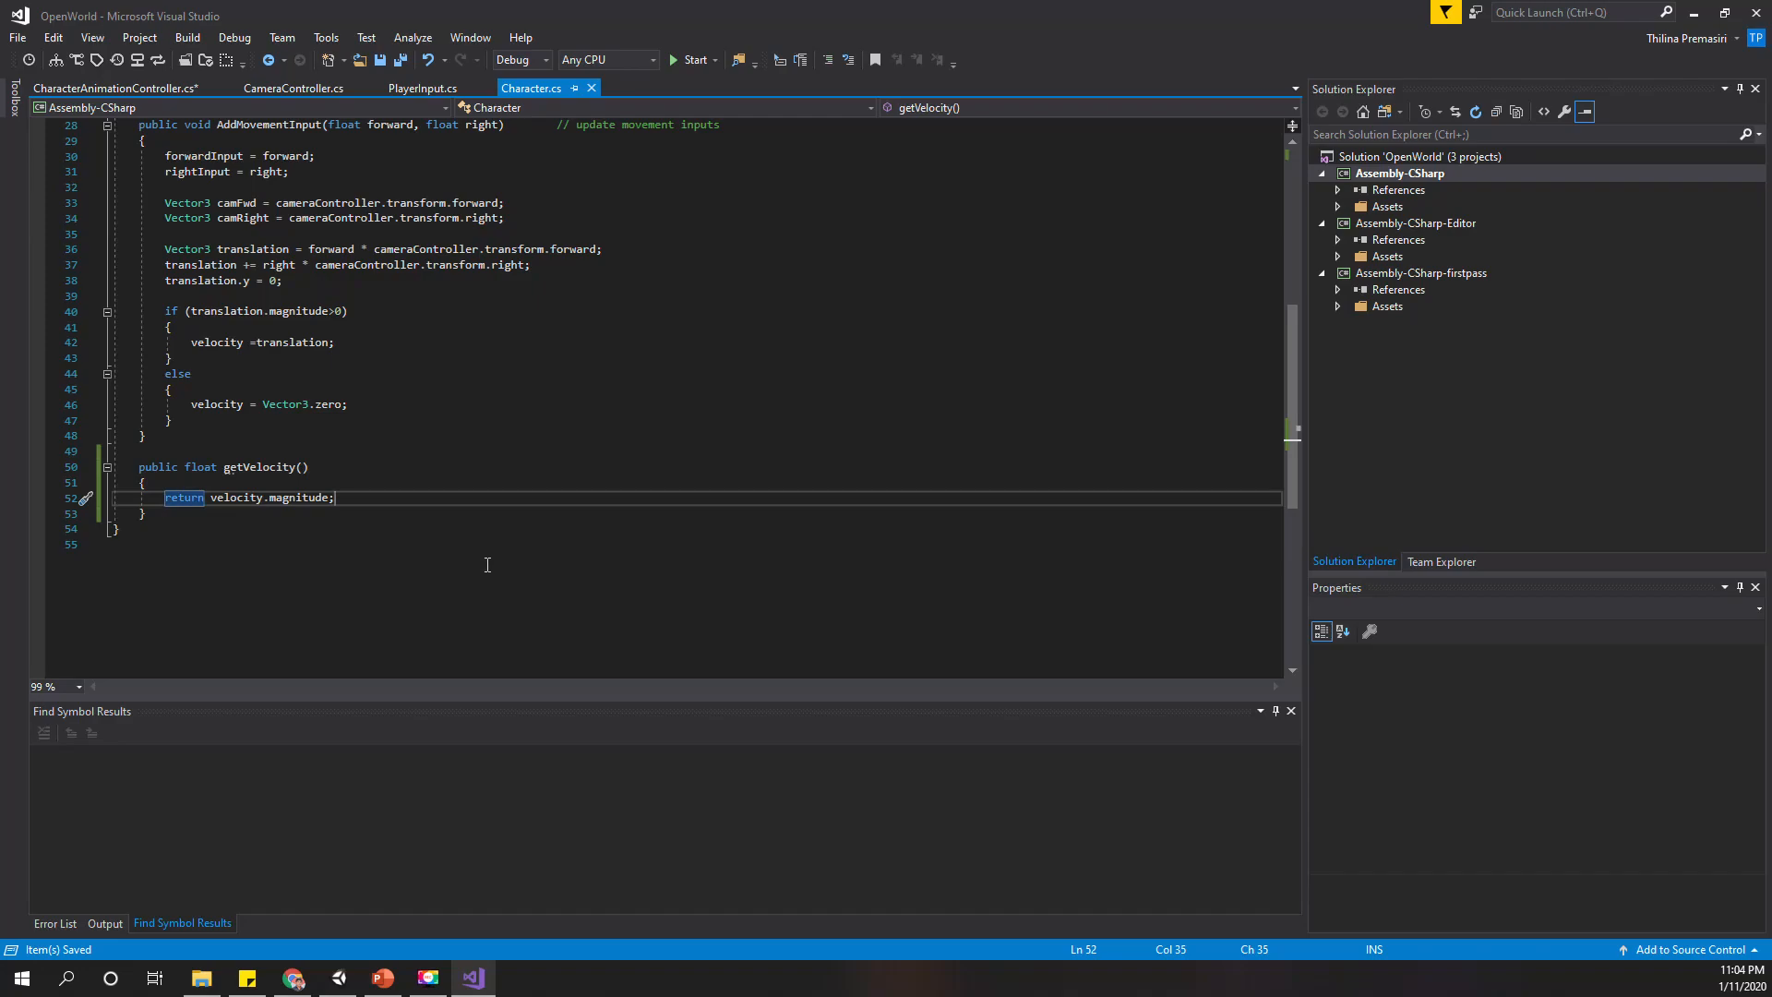
Return to the CharacterAnimationController.cs tab to finish the SetFloat call.
click(109, 89)
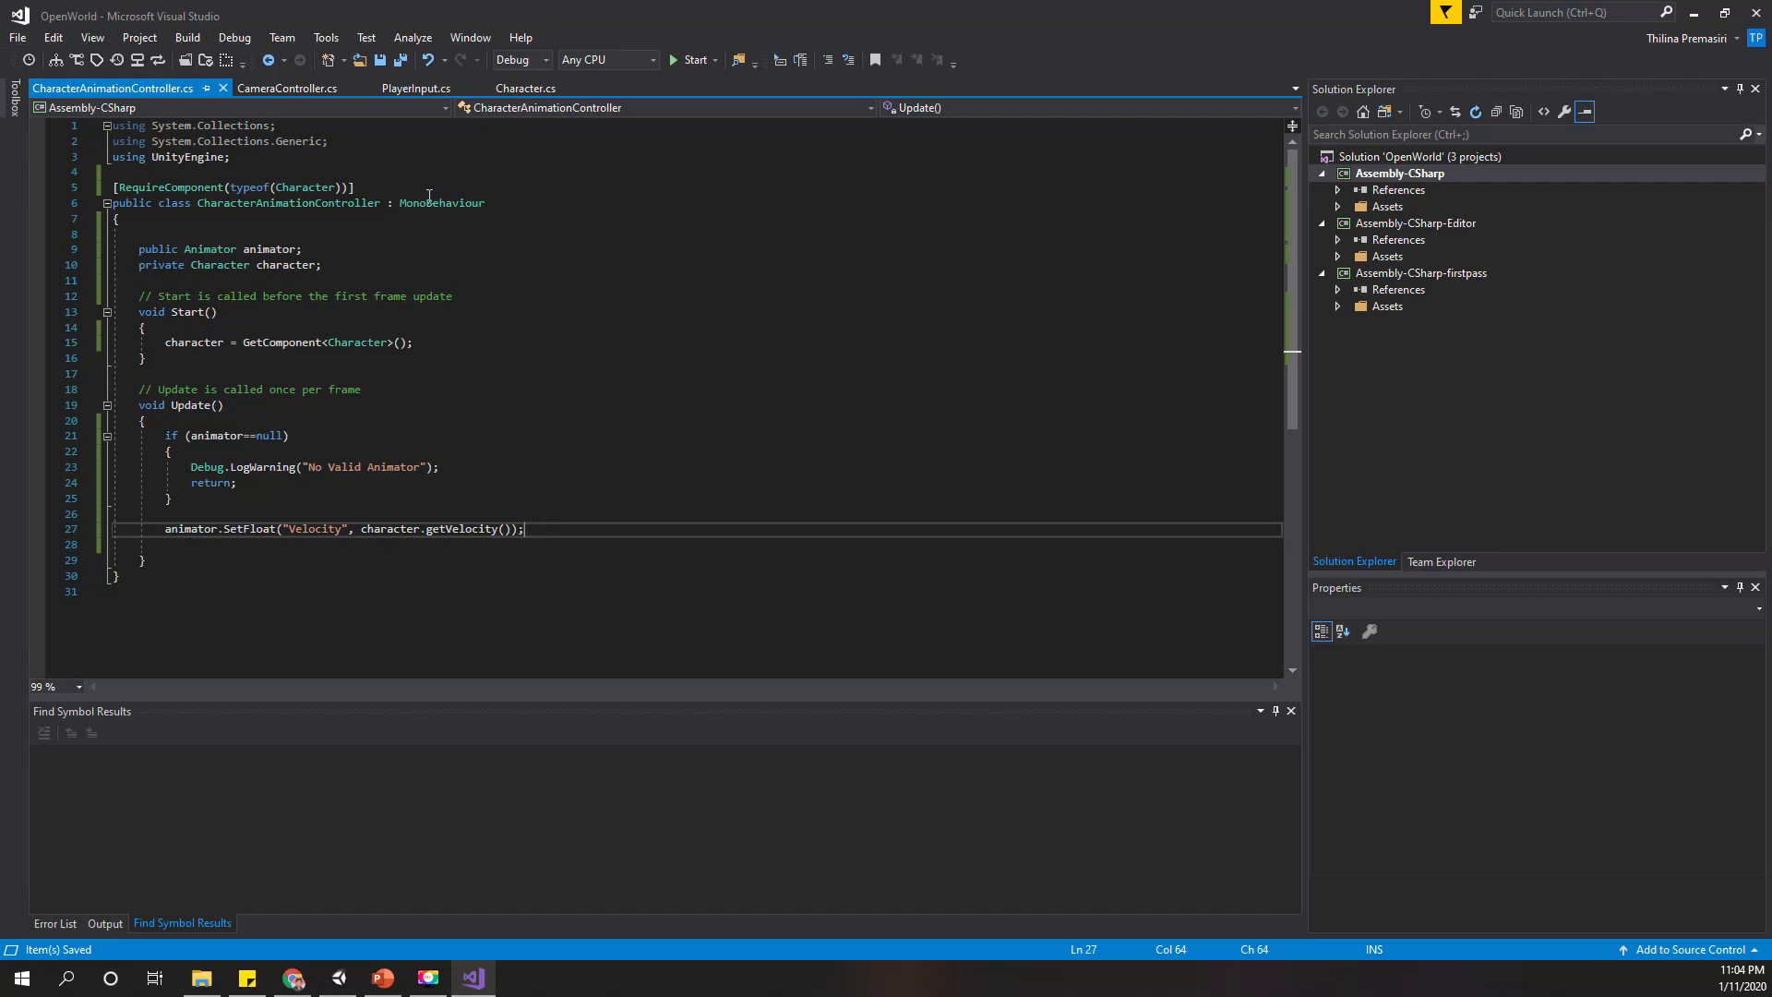